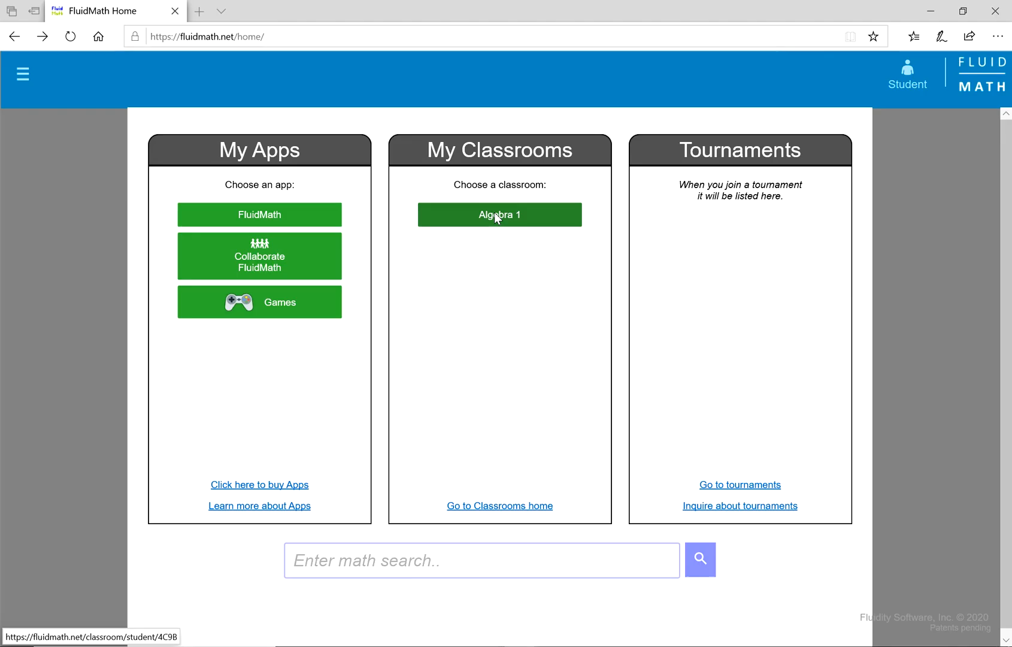
- Open the Algebra 1 classroom from My Classrooms on the home page
click(500, 215)
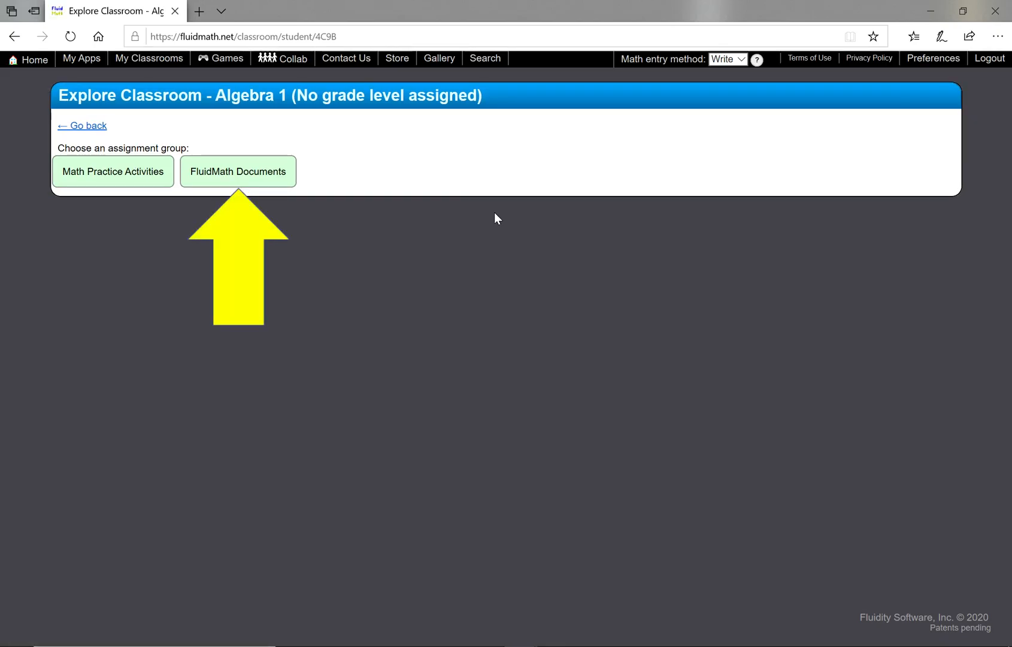
mouse_move(301, 226)
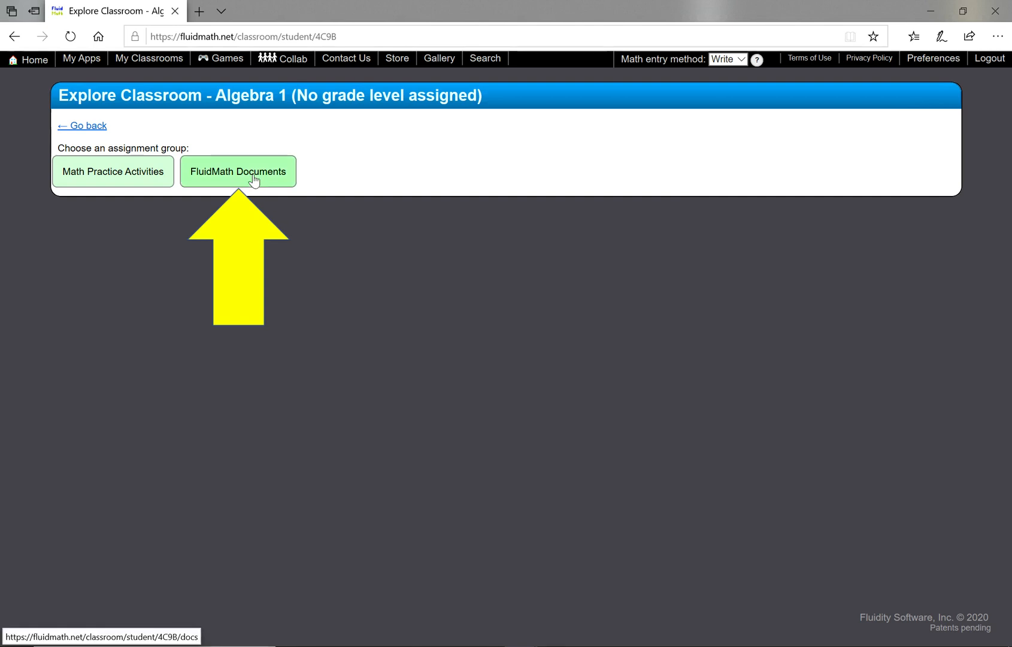
- Show the FluidMath Documents group listing the two variable-expression assignments
click(238, 171)
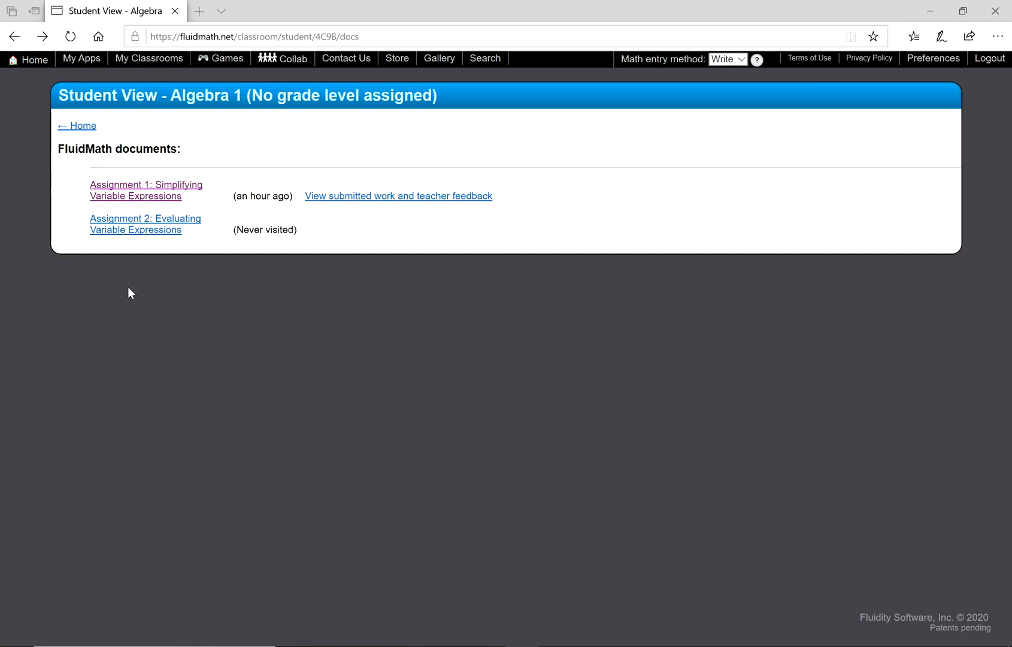
mouse_move(133, 241)
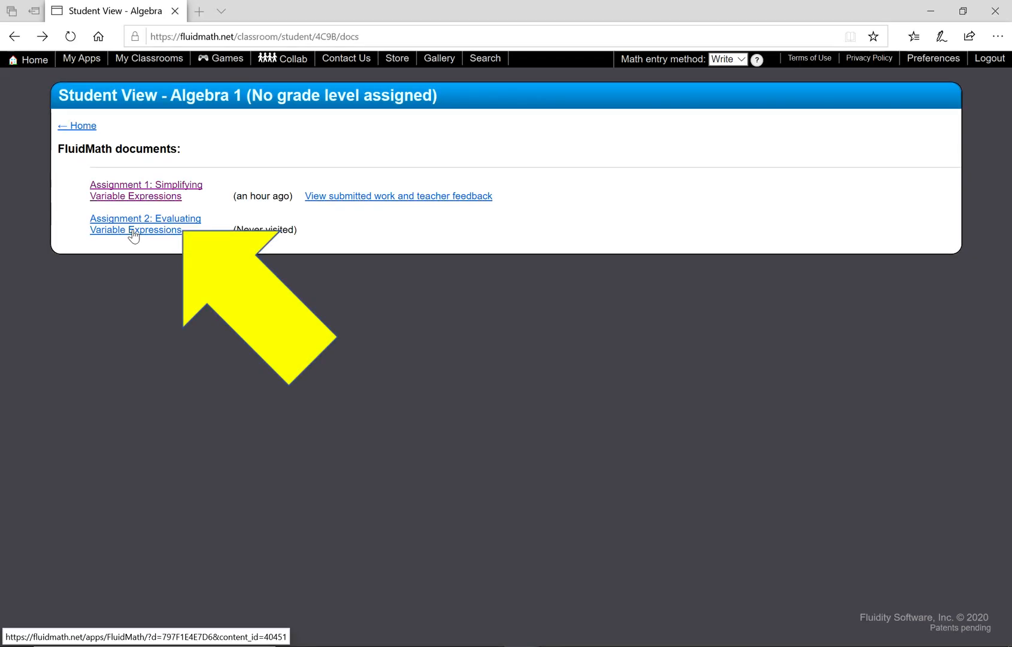
- Open Assignment 2: Evaluating Variable Expressions and scroll through its three problems
click(145, 223)
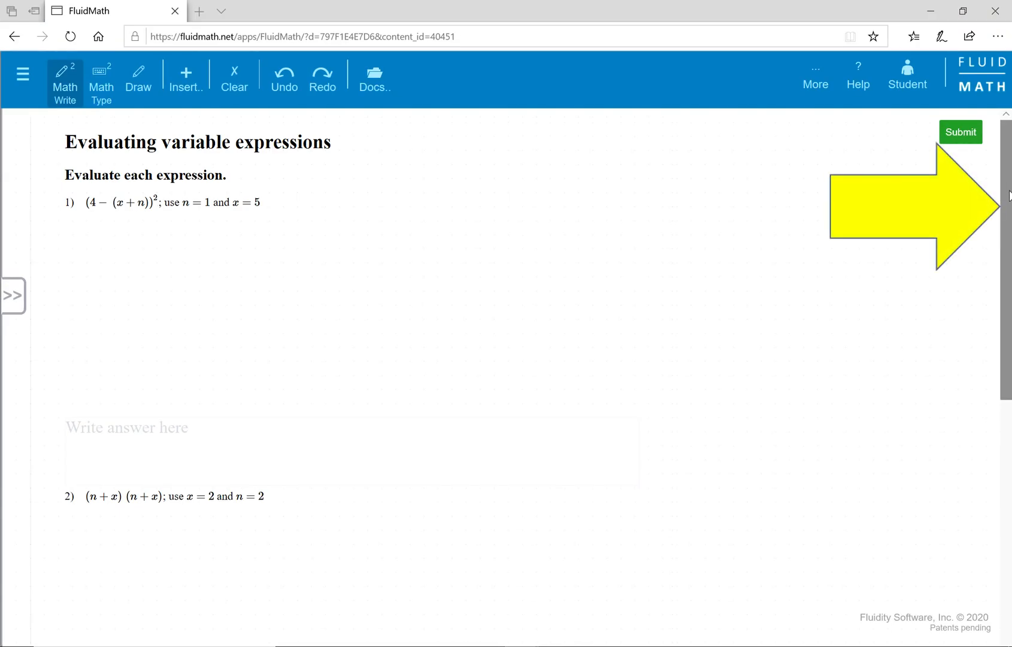
scroll(down, 3)
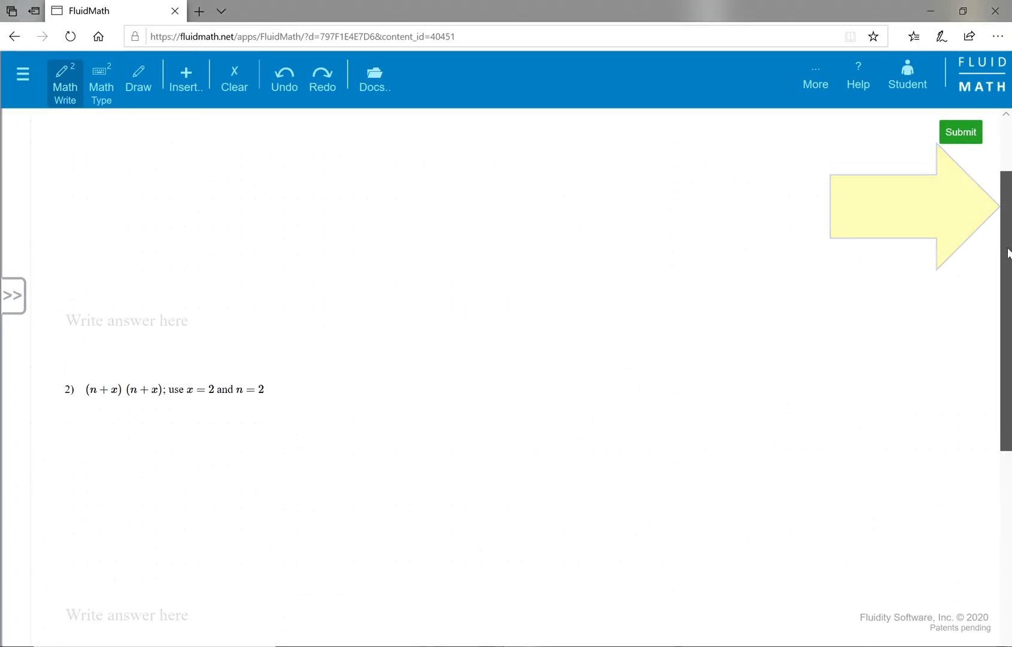
scroll(down, 3)
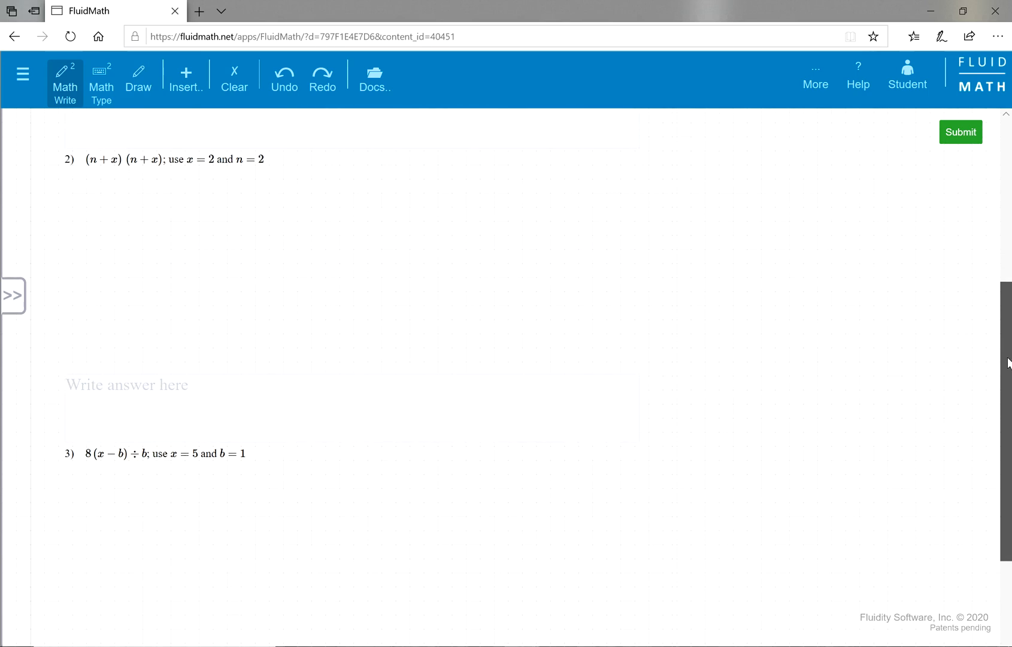
scroll(down, 3)
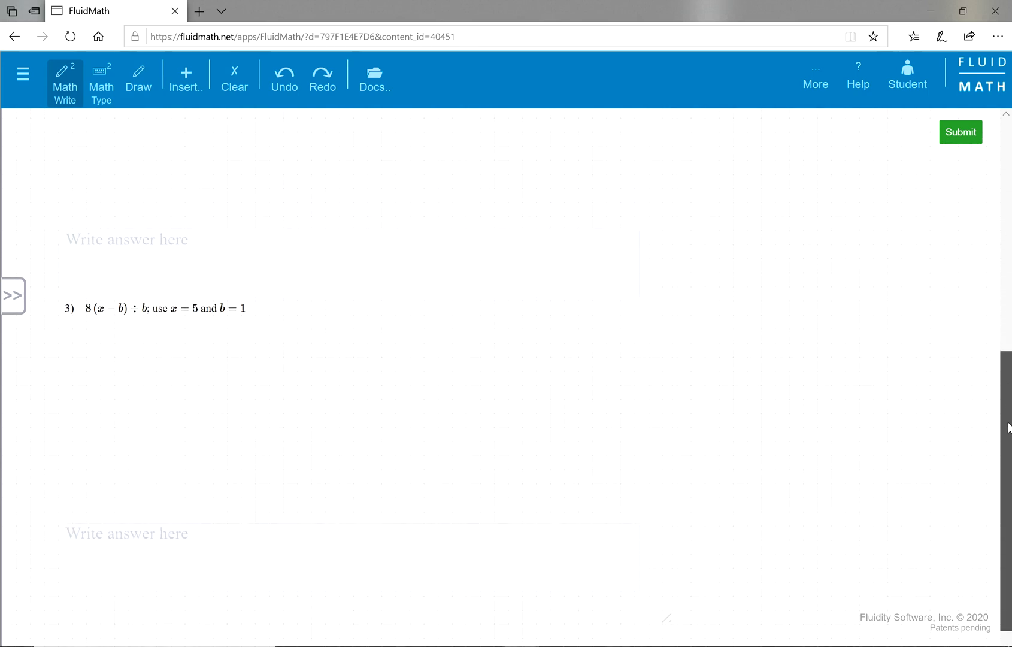
scroll(up, 3)
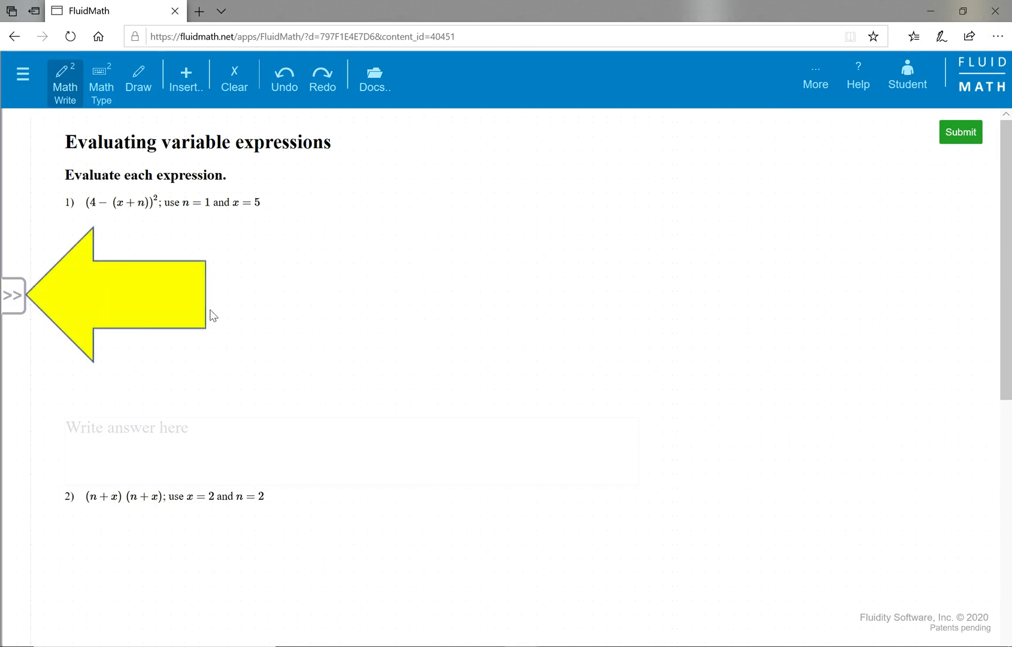
click(14, 293)
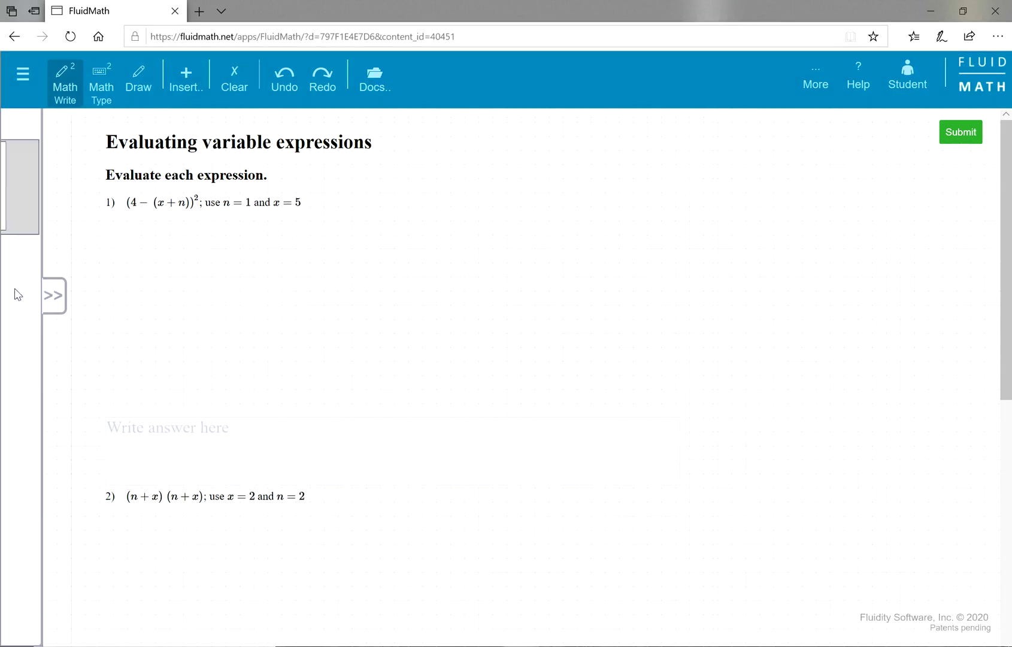
click(54, 295)
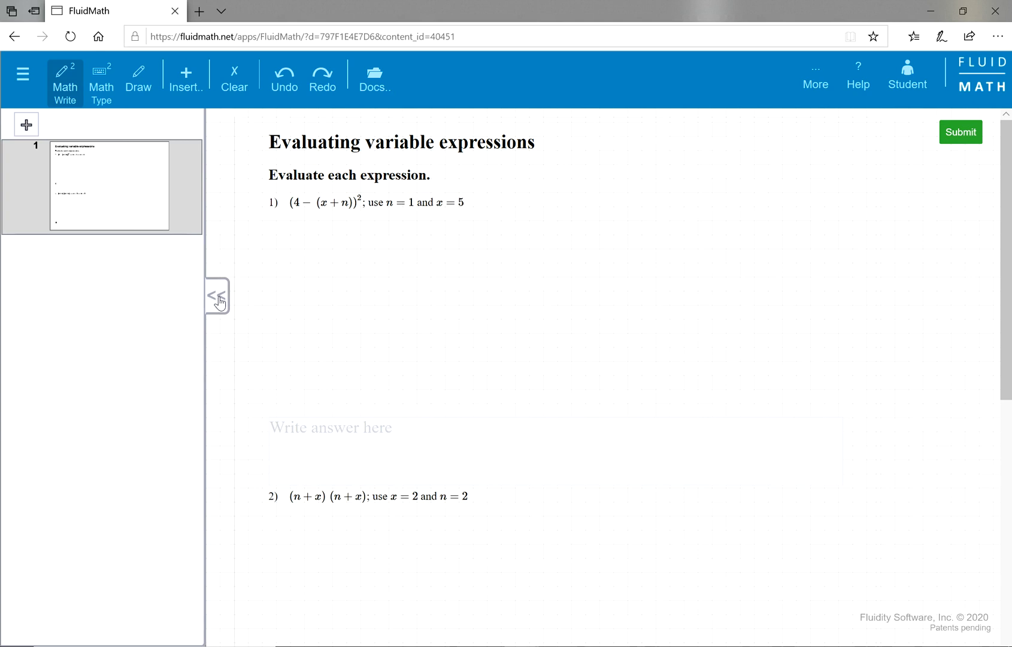
click(217, 295)
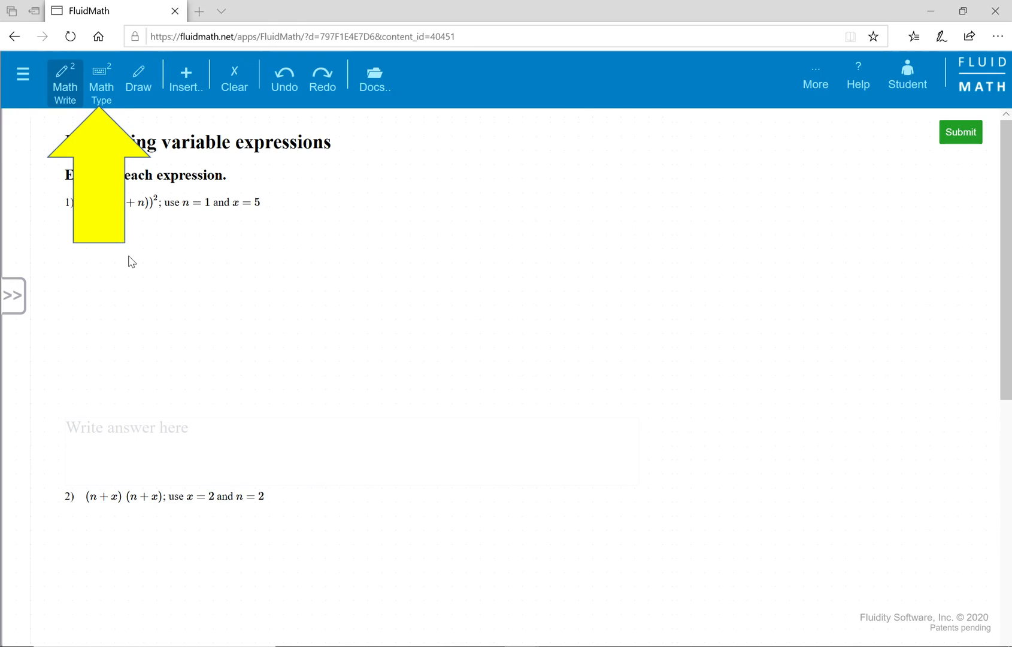
- Turn on Math Type entry and start the answer below problem 1
click(102, 80)
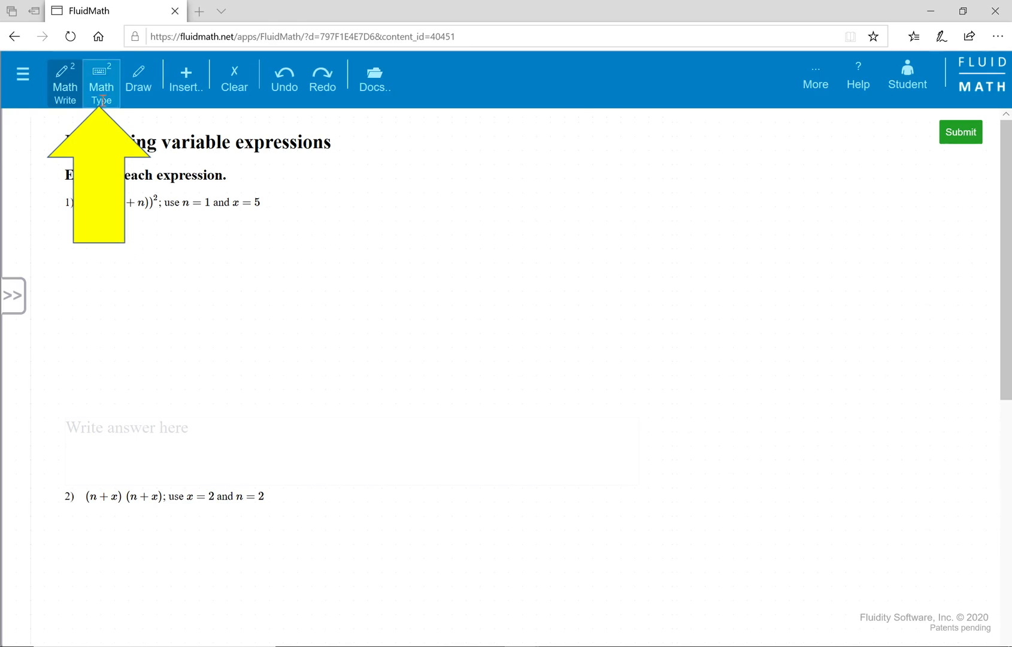
click(102, 78)
text((4)
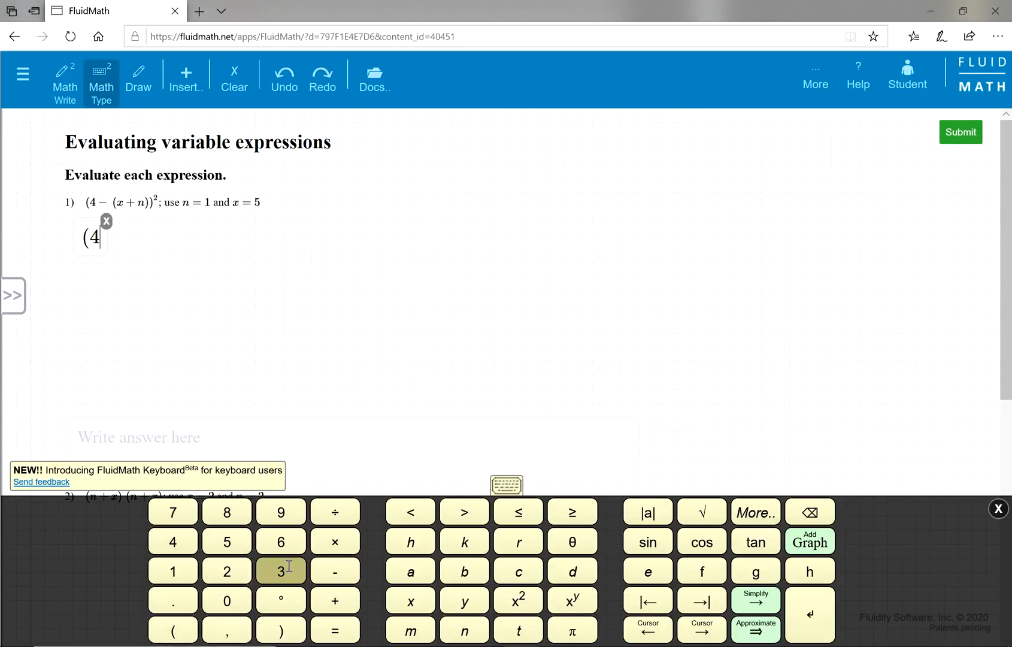
- Work problem 1 through (4−6)² and (−2)² down to 4, and enter 4 as the answer
click(226, 541)
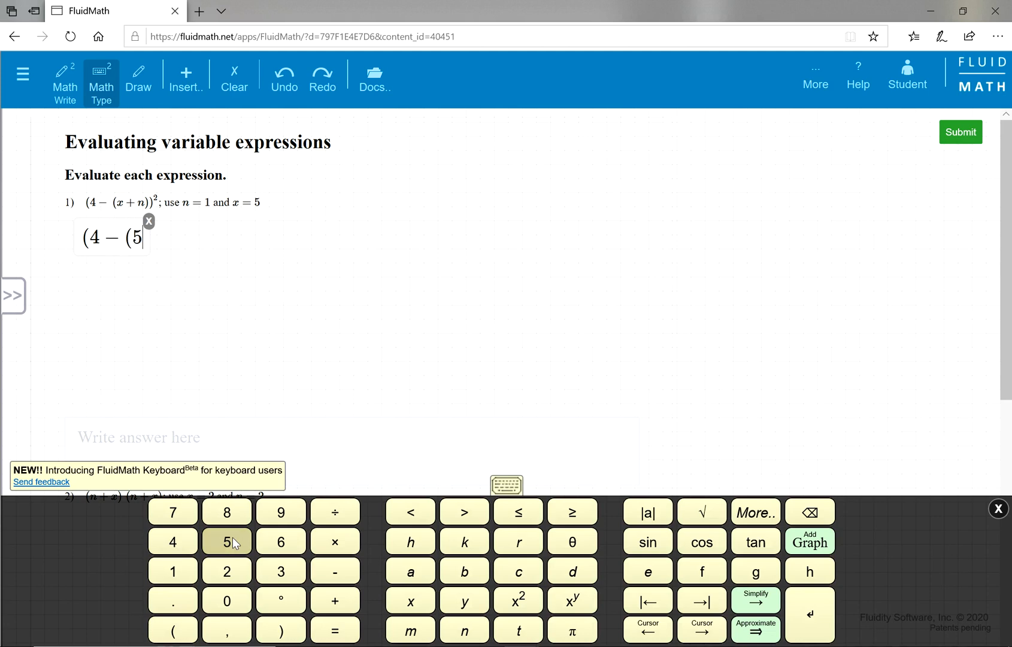
click(335, 600)
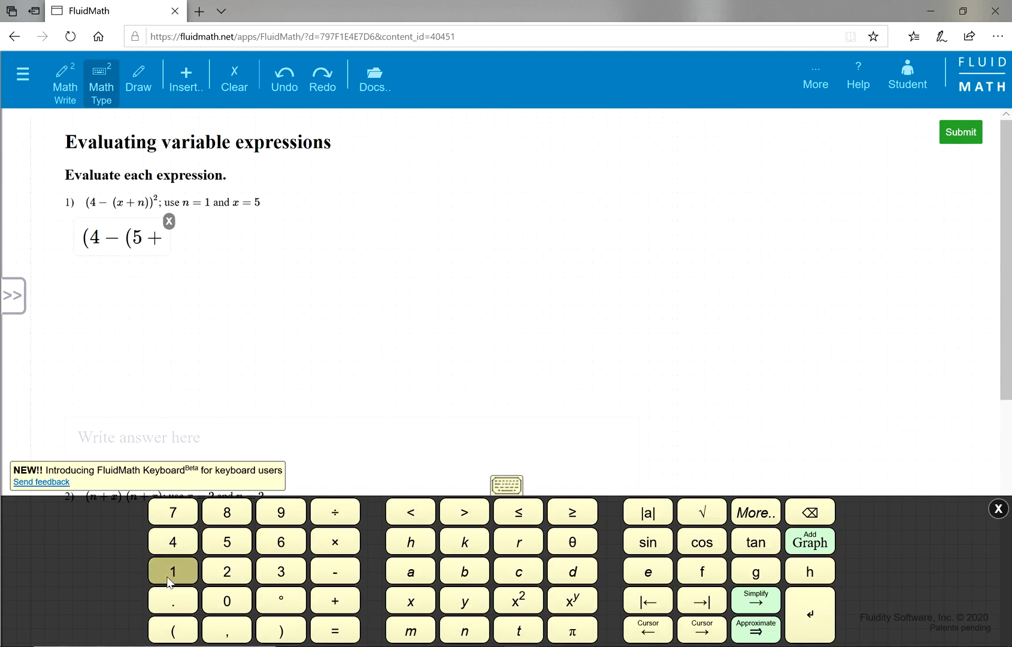
click(173, 571)
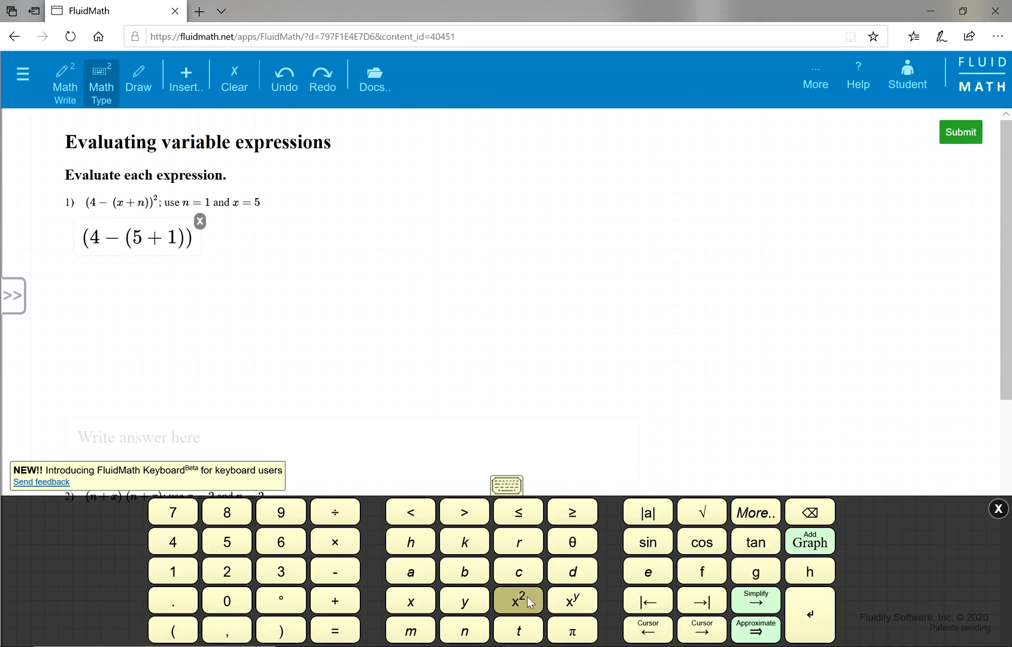
click(518, 600)
text((4 − 6))
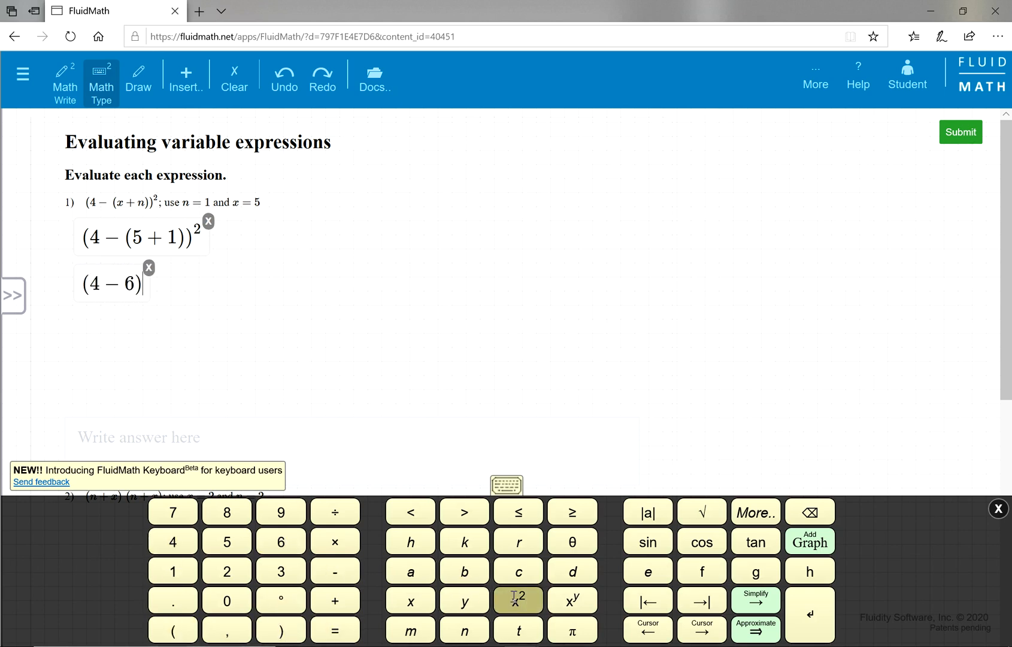
click(518, 599)
text((−2)²)
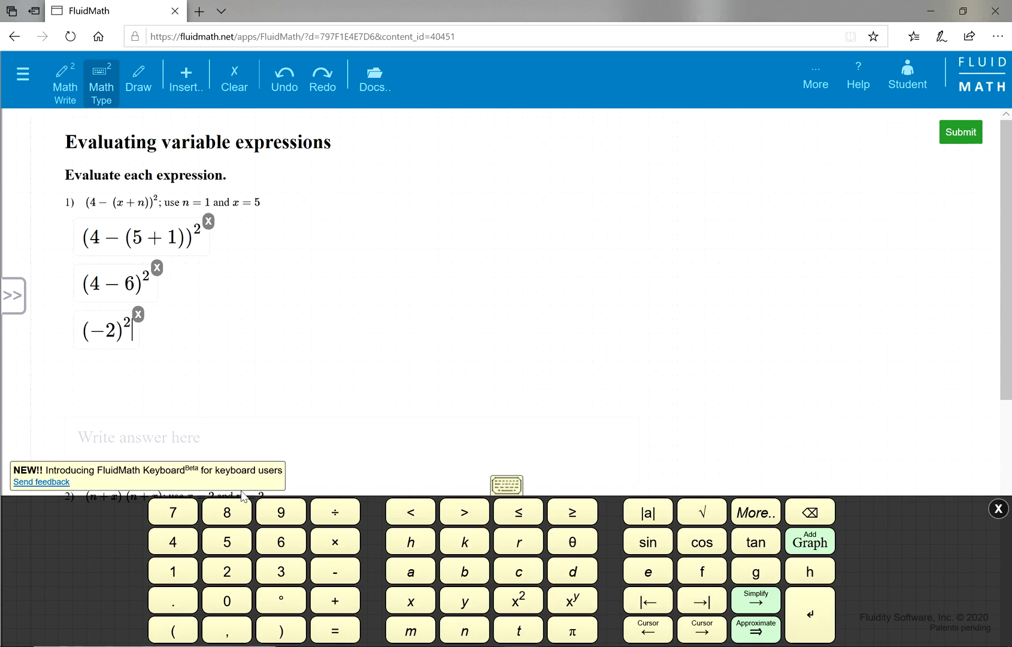
click(172, 541)
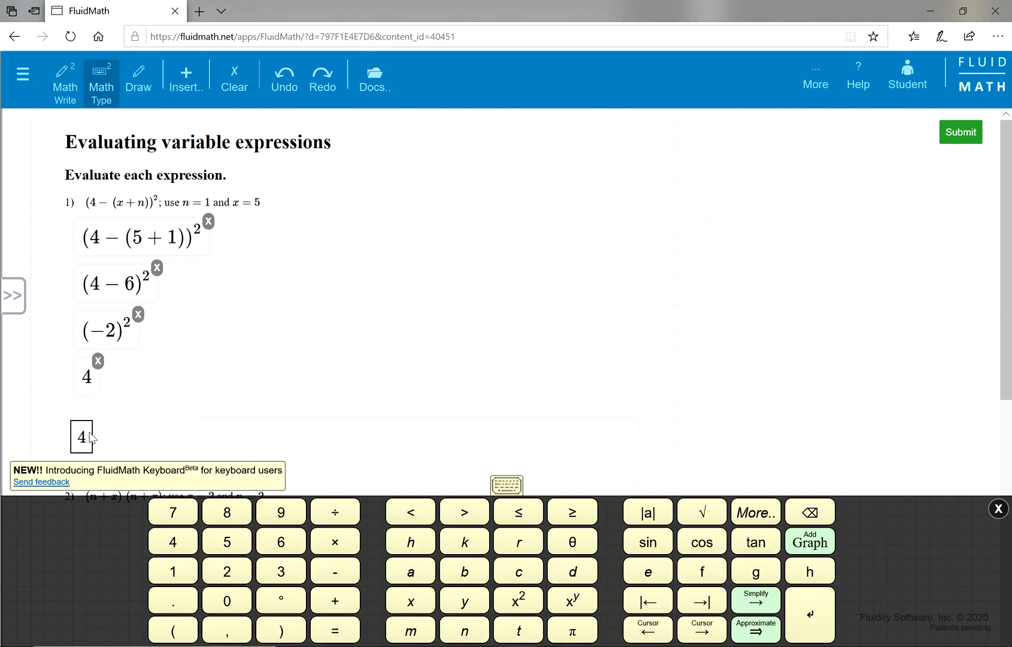
- Scroll down to problems 2 and 3, answered 16 and 32
scroll(down, 3)
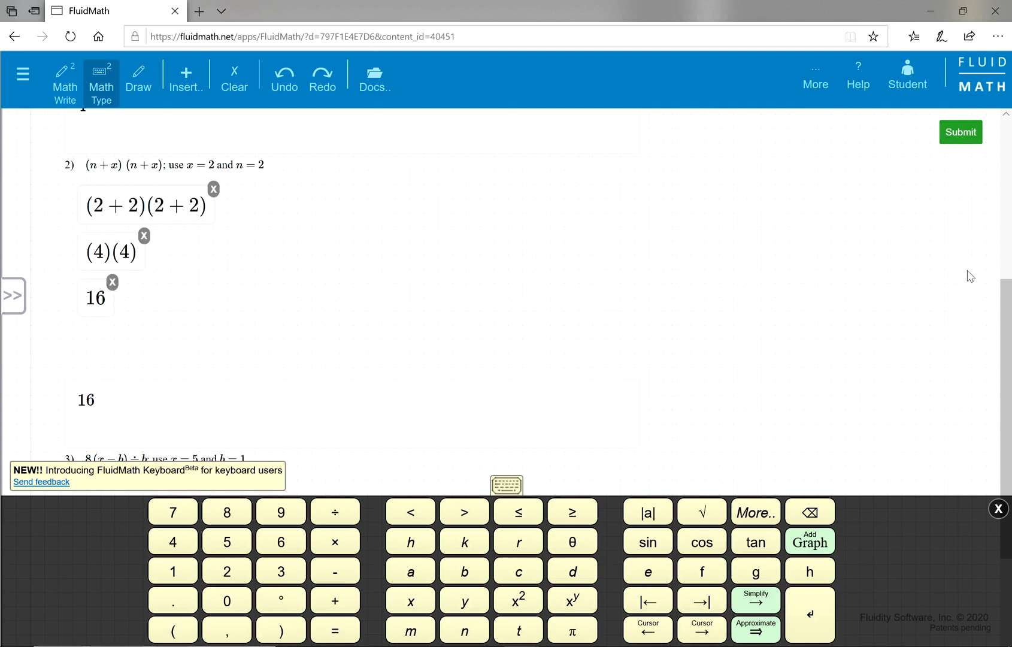
scroll(down, 3)
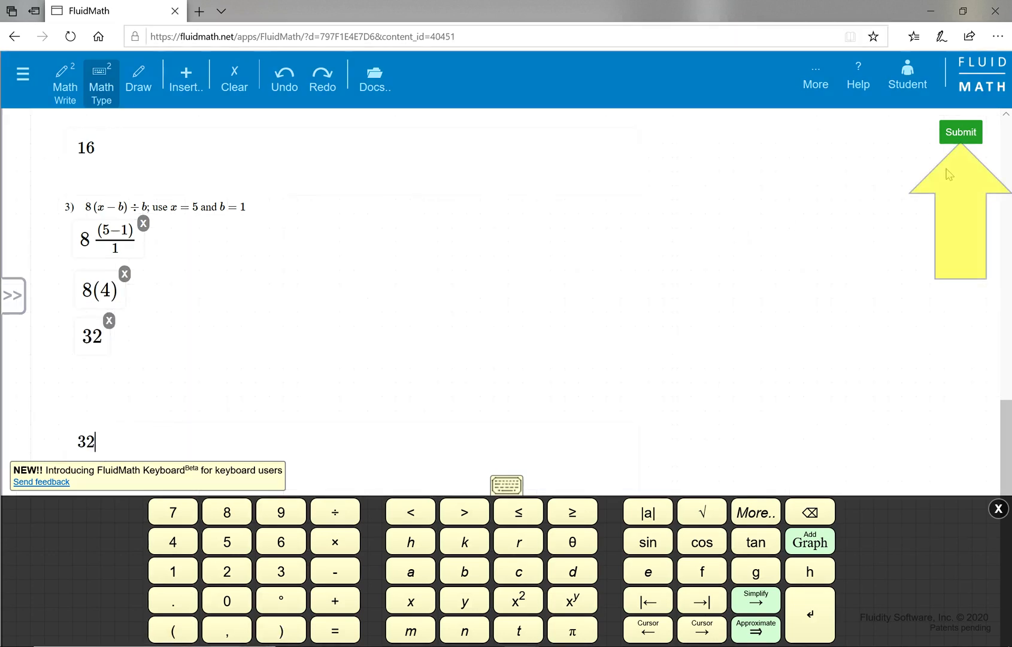
mouse_move(962, 133)
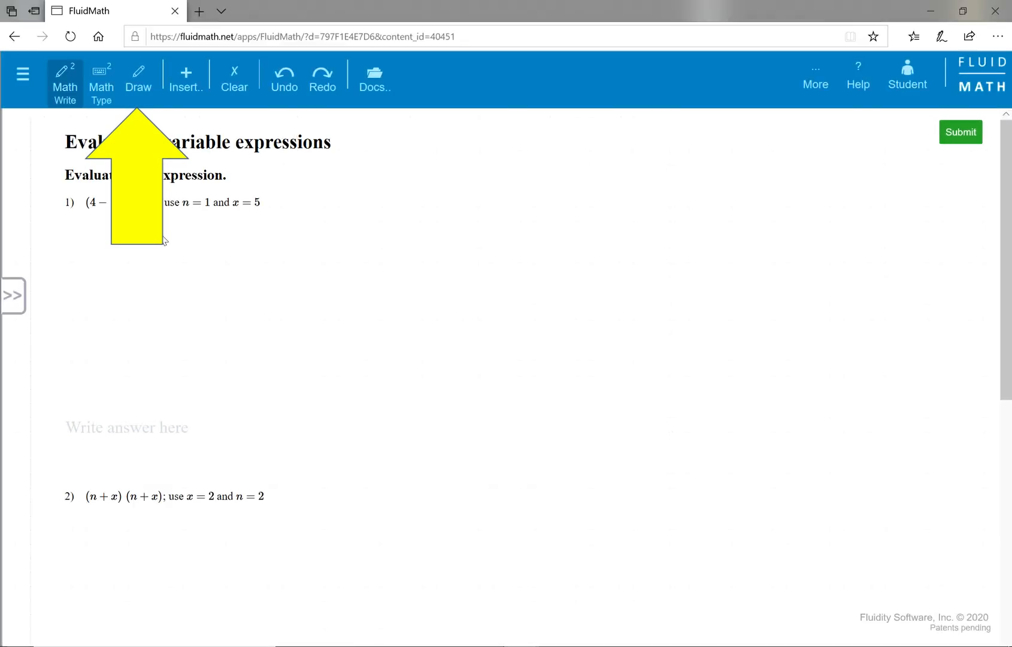
- Switch to Draw mode and scroll down to handwrite the steps for problem 2
click(138, 75)
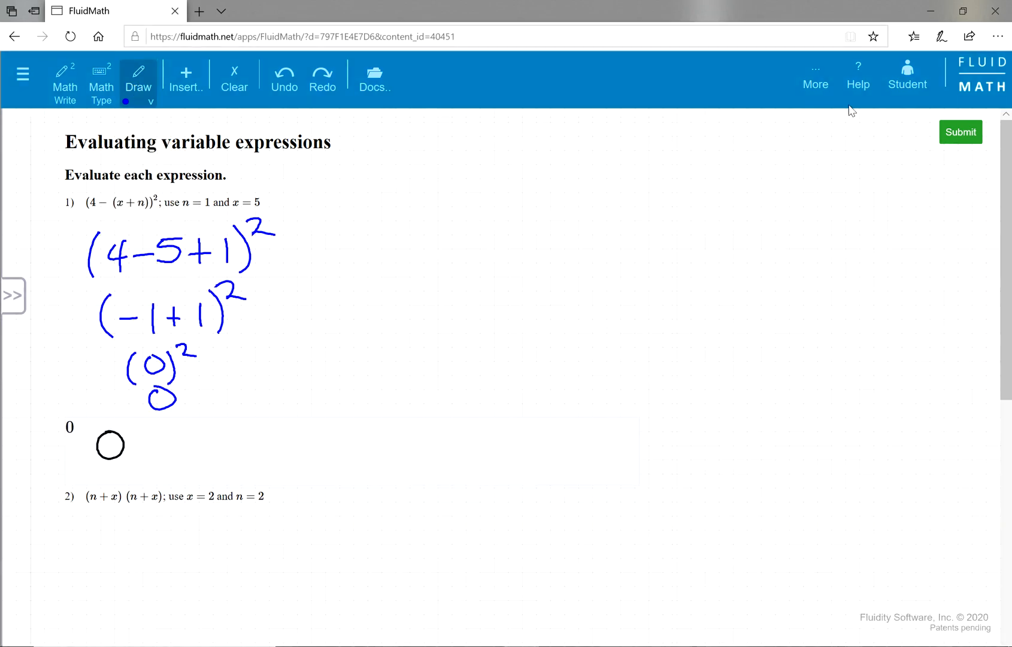
scroll(down, 3)
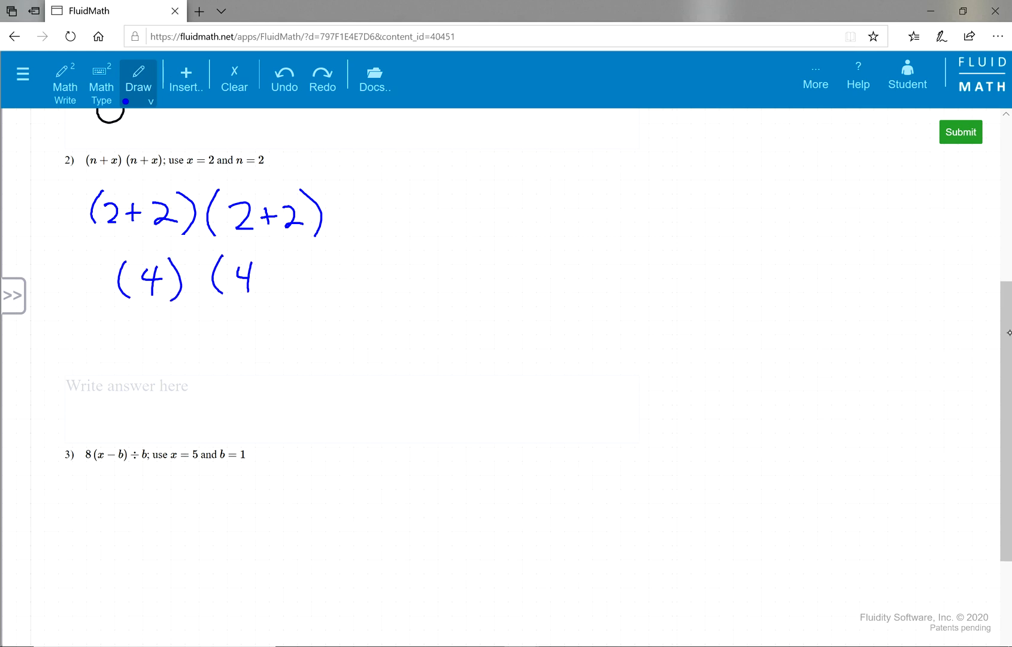
scroll(down, 3)
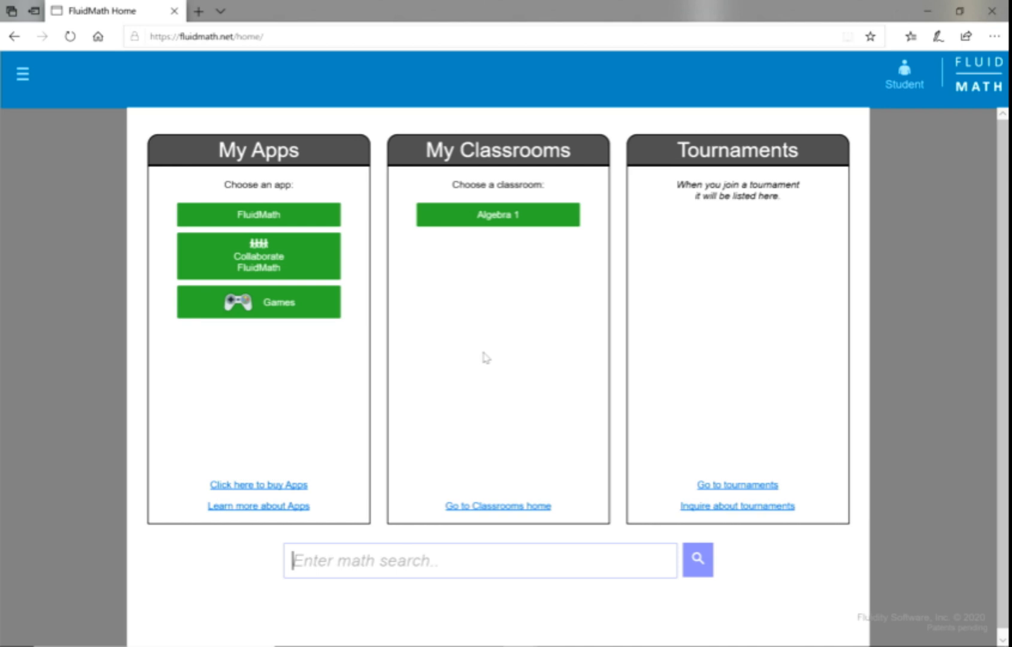
mouse_move(484, 223)
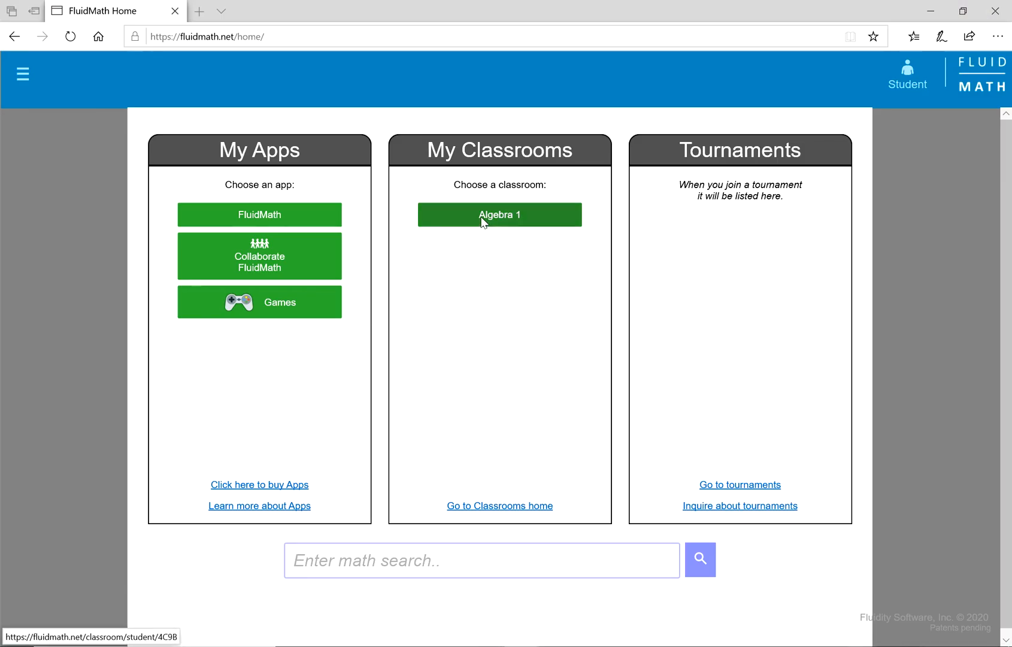
- Reopen Algebra 1 and its FluidMath Documents list of both assignments
click(500, 215)
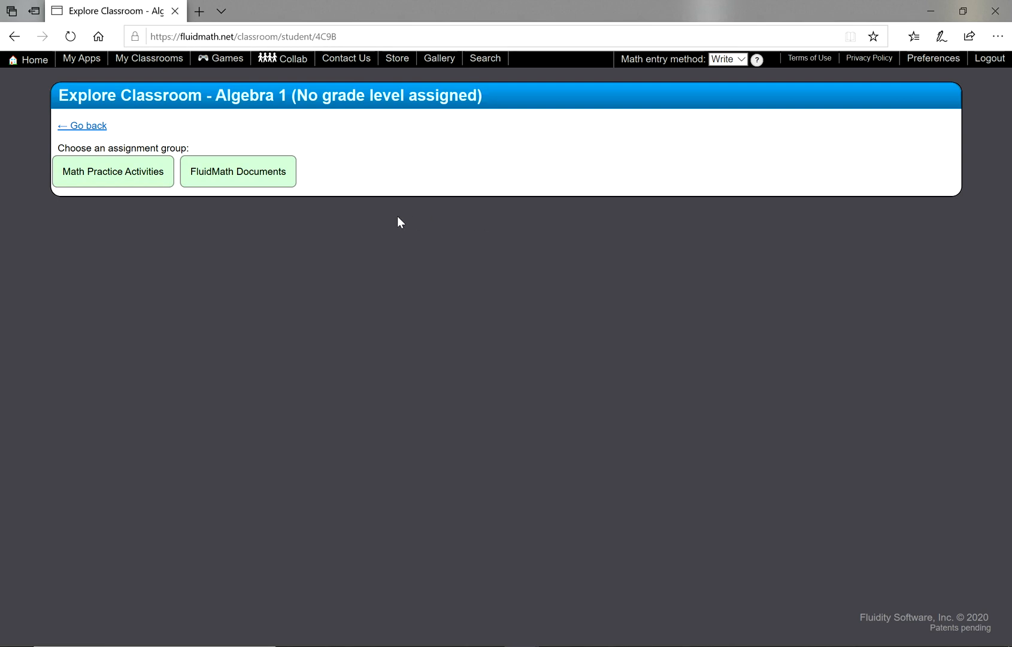
mouse_move(248, 182)
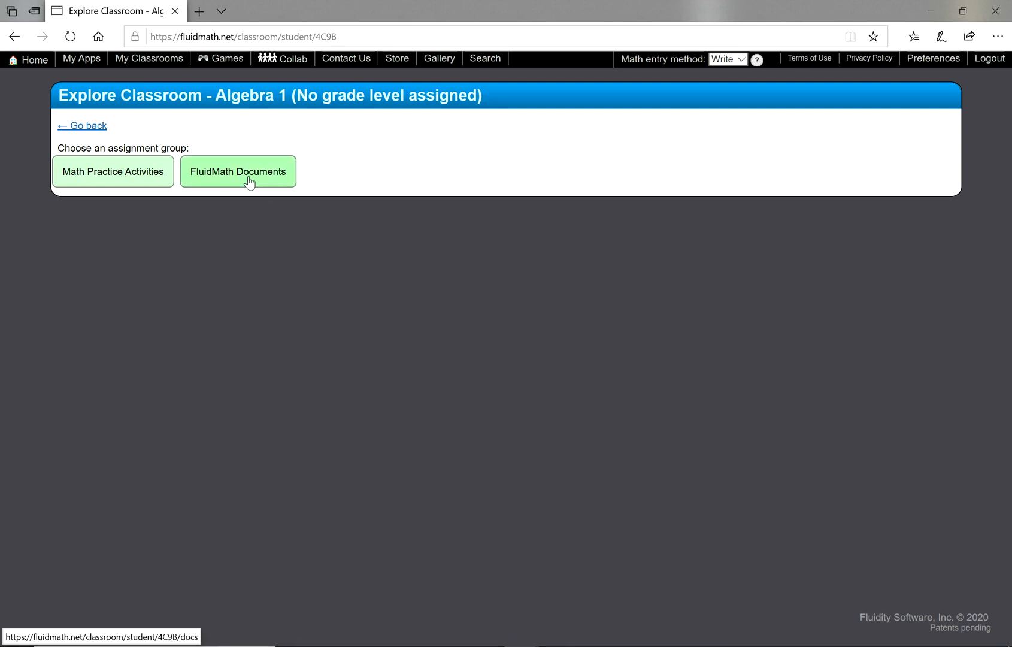
click(239, 172)
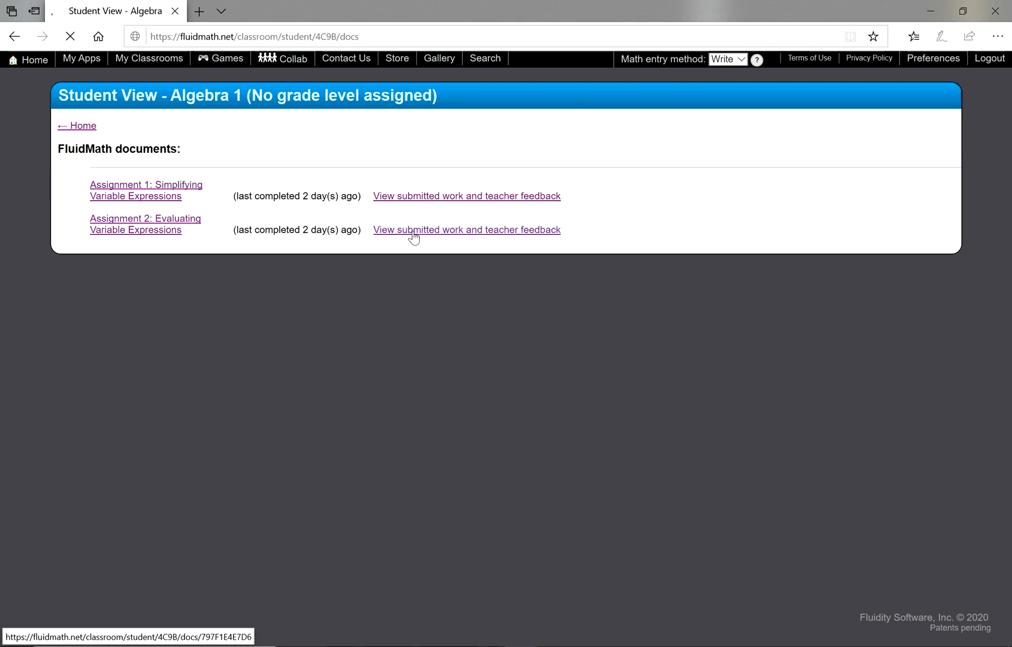
- Open the submitted Assignment 2 work and its 'Good job!' teacher feedback
click(467, 230)
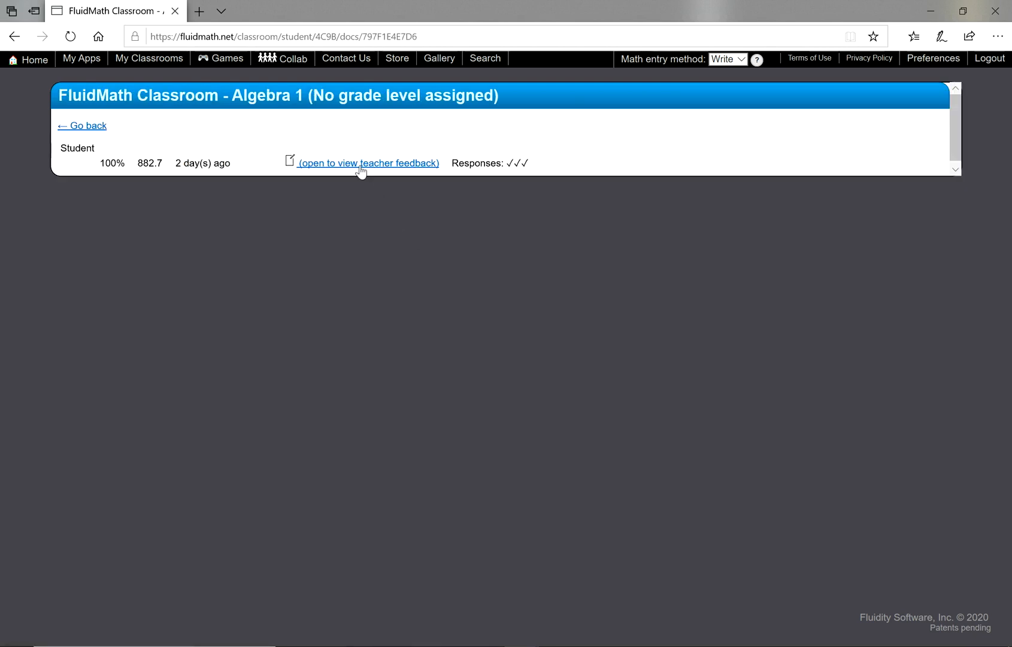
click(368, 162)
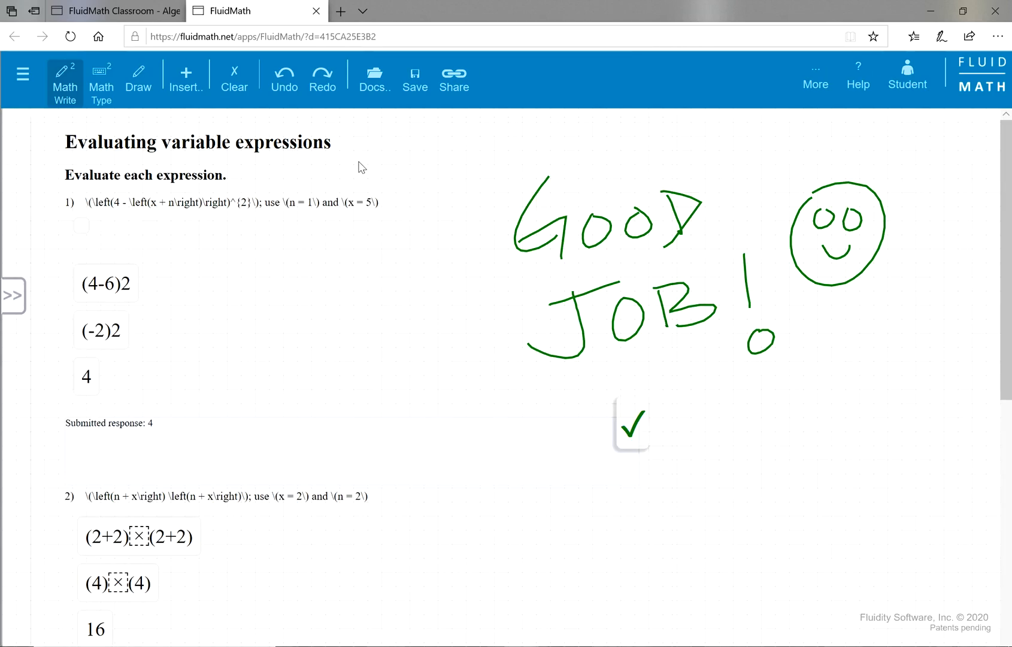